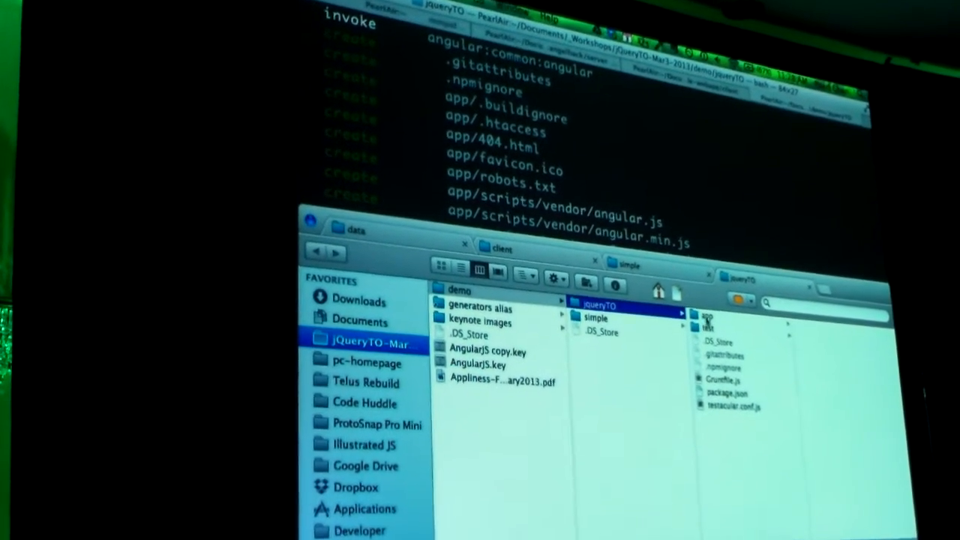
Review the yeoman init scaffolding output for the jqueryTO project in Terminal
click(706, 316)
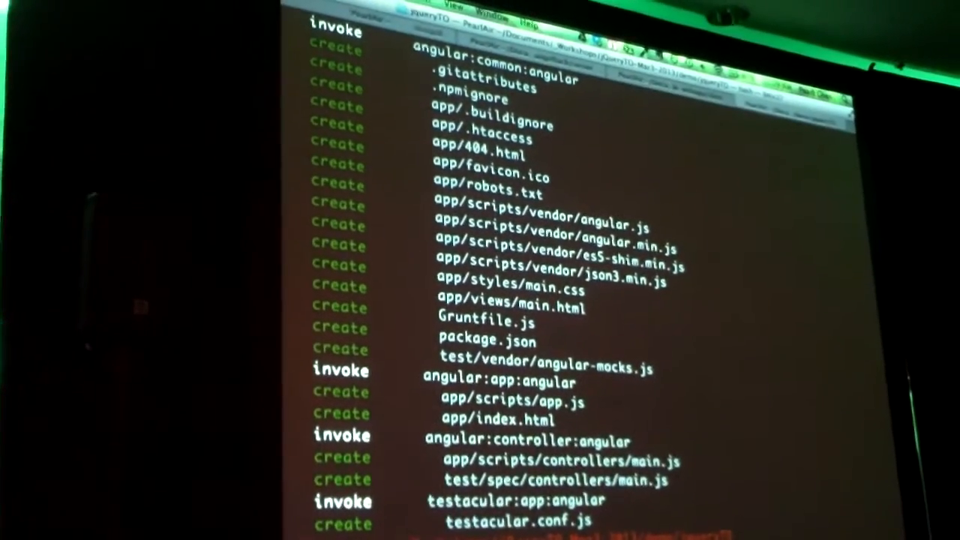
scroll(down, 3)
text(yeoman server)
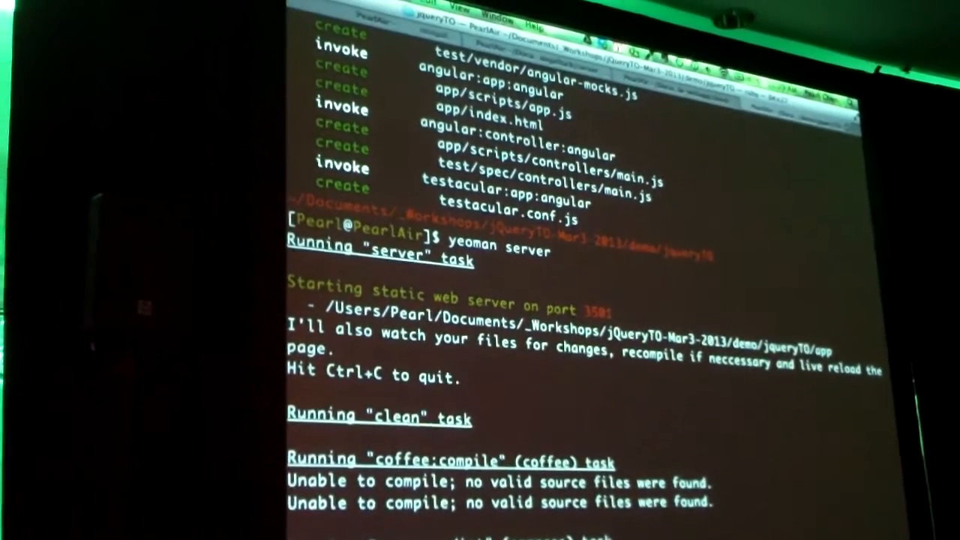
scroll(down, 3)
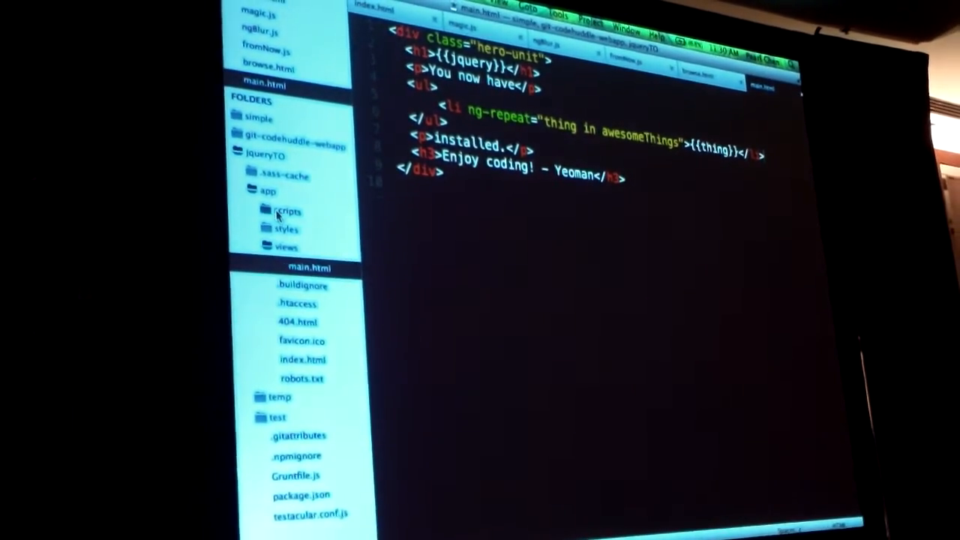
In app/scripts/controllers/main.js, assign $scope.jquery the string 'Hey!!' inside MainCtrl
click(288, 210)
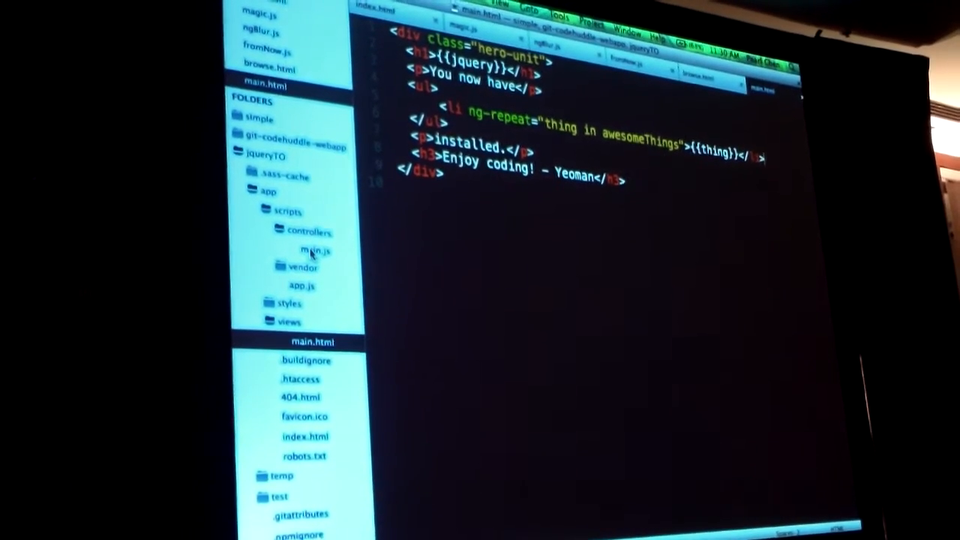
click(315, 250)
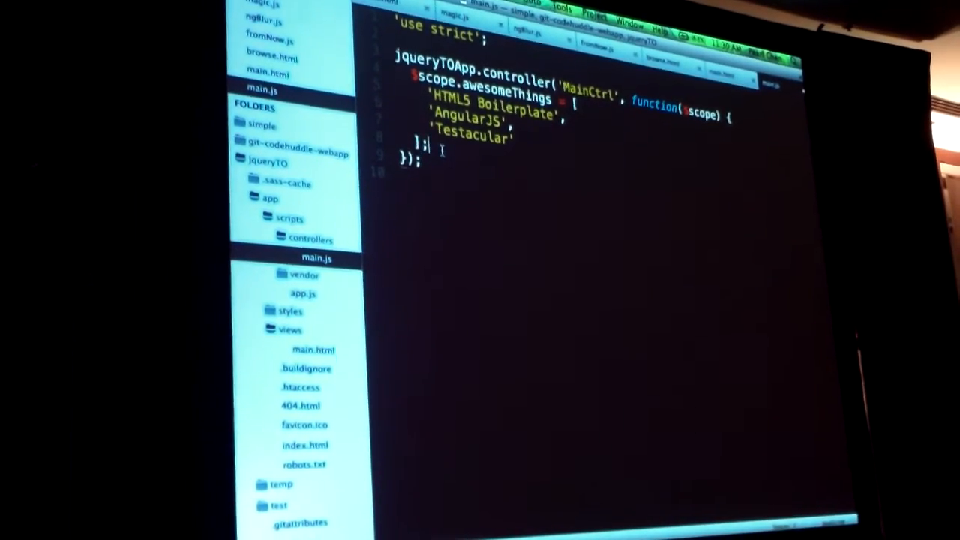
text($scoe)
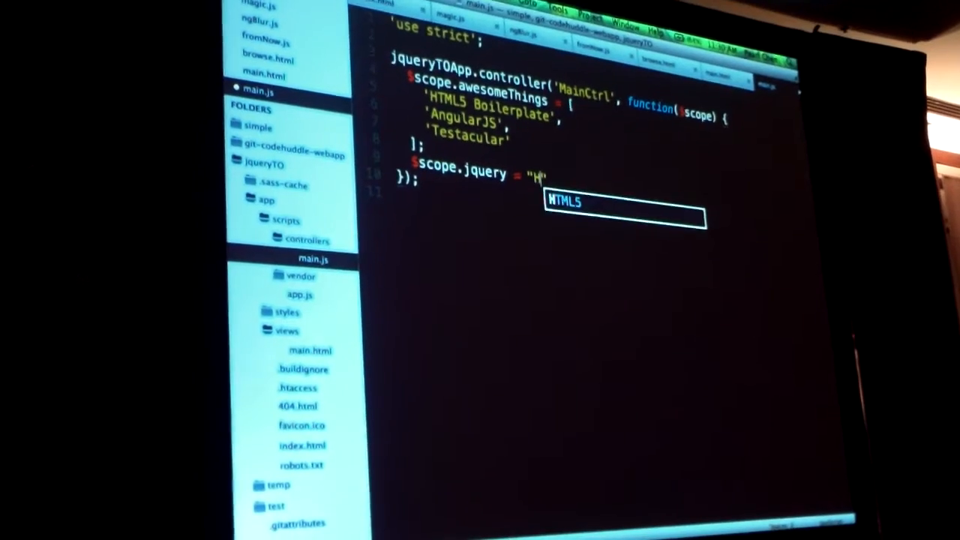
text(ey!!)
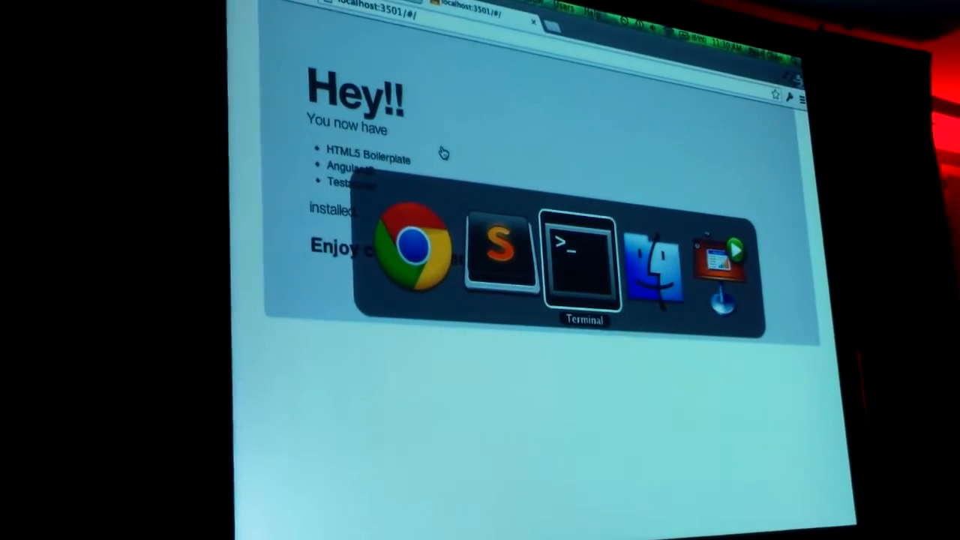
Switch from the reloaded Chrome page showing 'Hey!!' over to Terminal
click(581, 259)
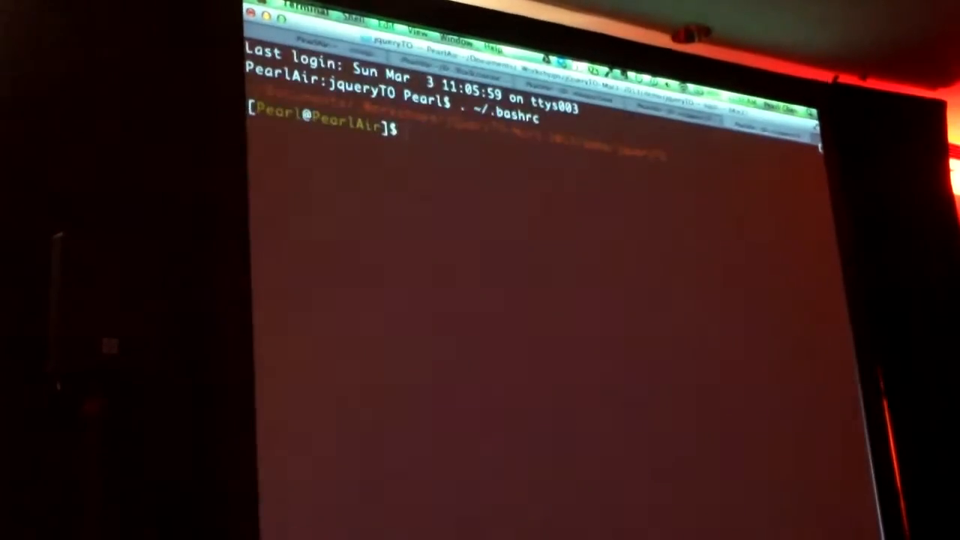
Run 'yeoman init angular:route jqueryTest' to generate the route's controller and view
text(y)
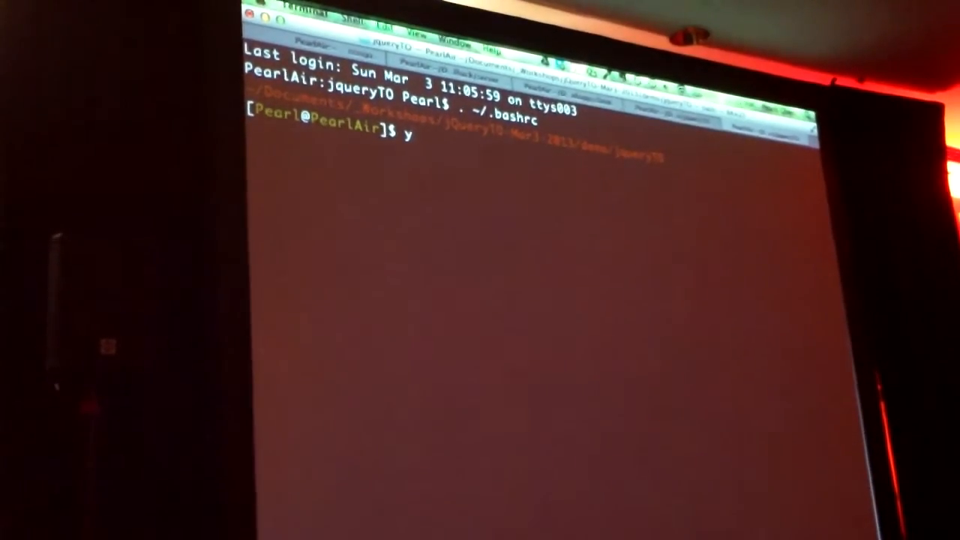
text(eoman inti angular:)
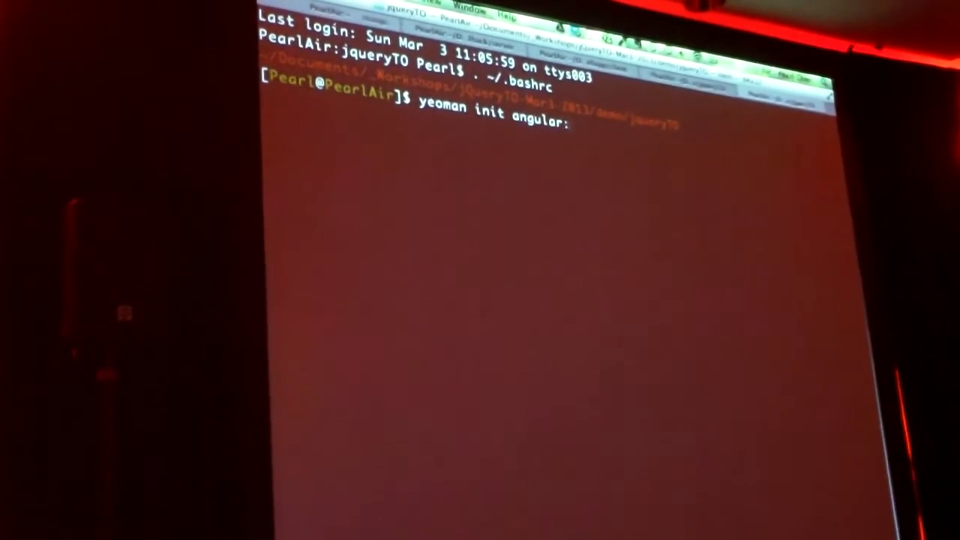
text(route)
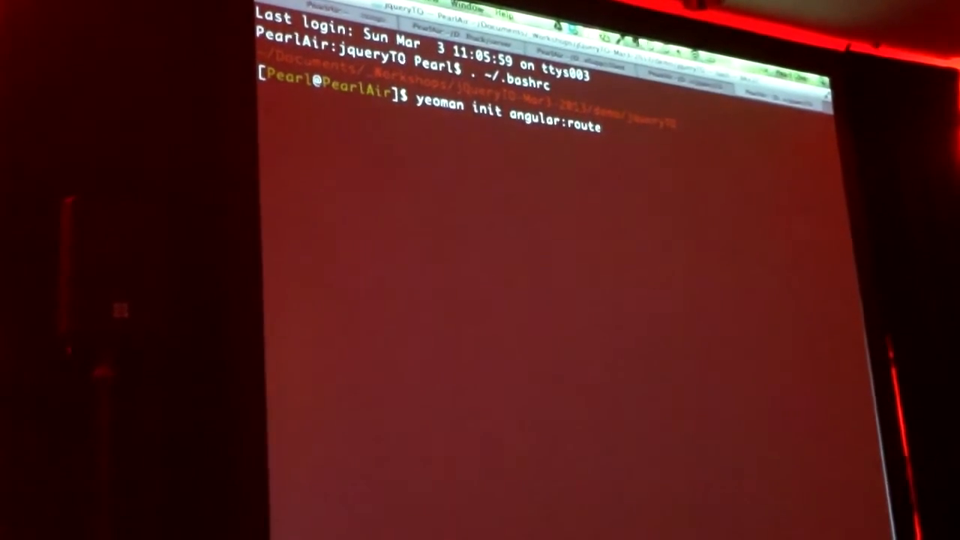
text(jquery)
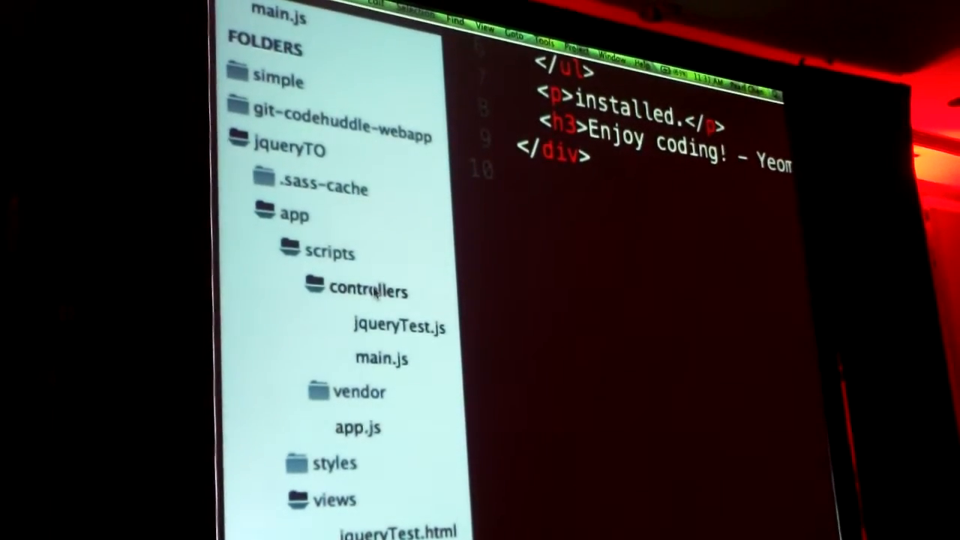
Check the new jqueryTest files in the sidebar and view index.html's controller script tags
scroll(down, 3)
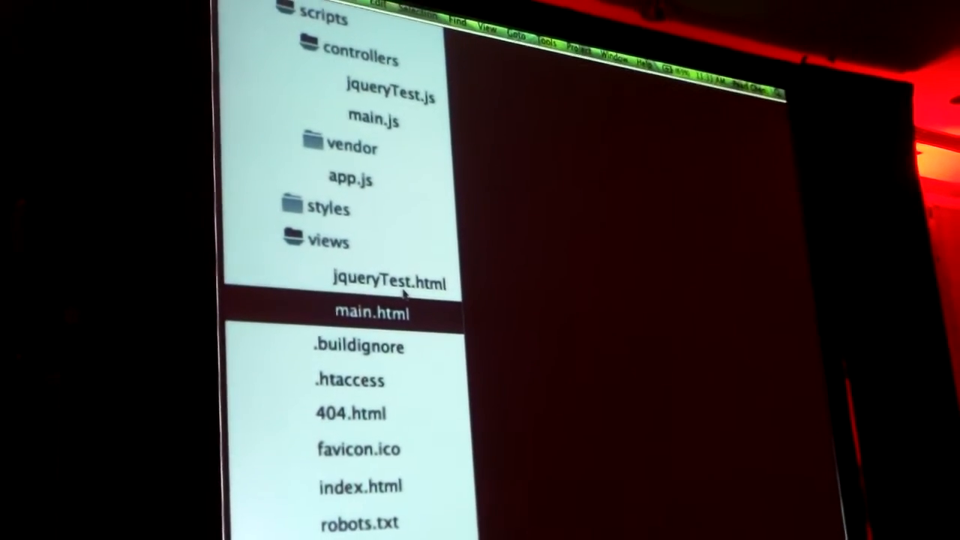
scroll(down, 3)
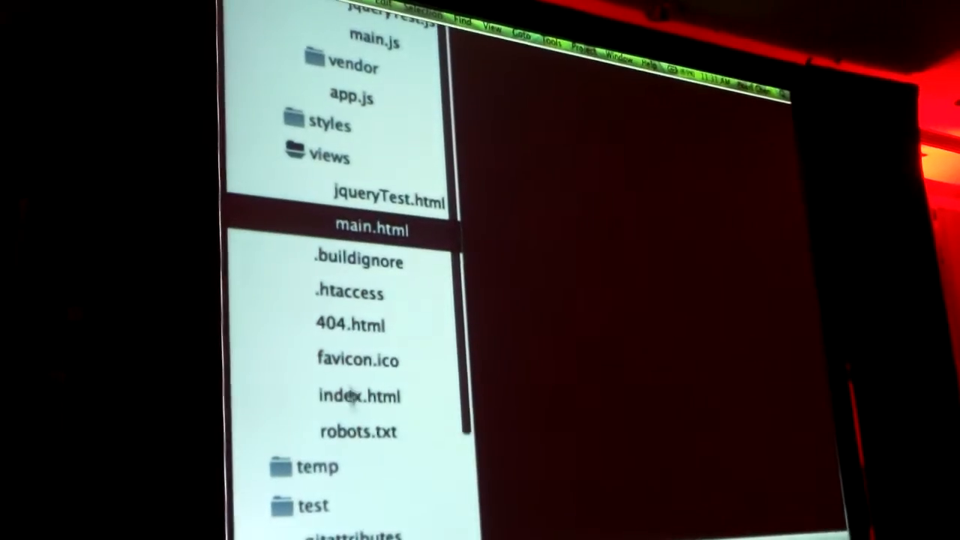
click(360, 395)
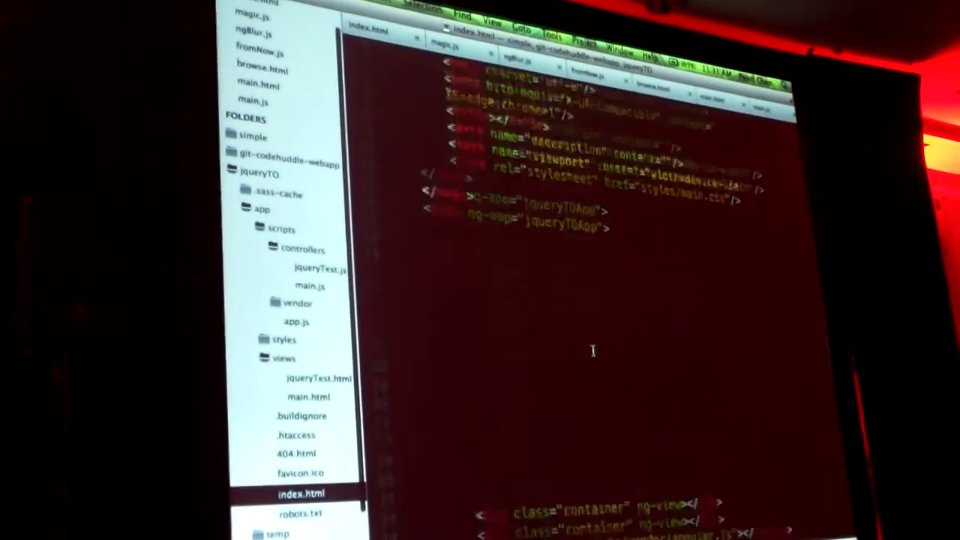
scroll(down, 3)
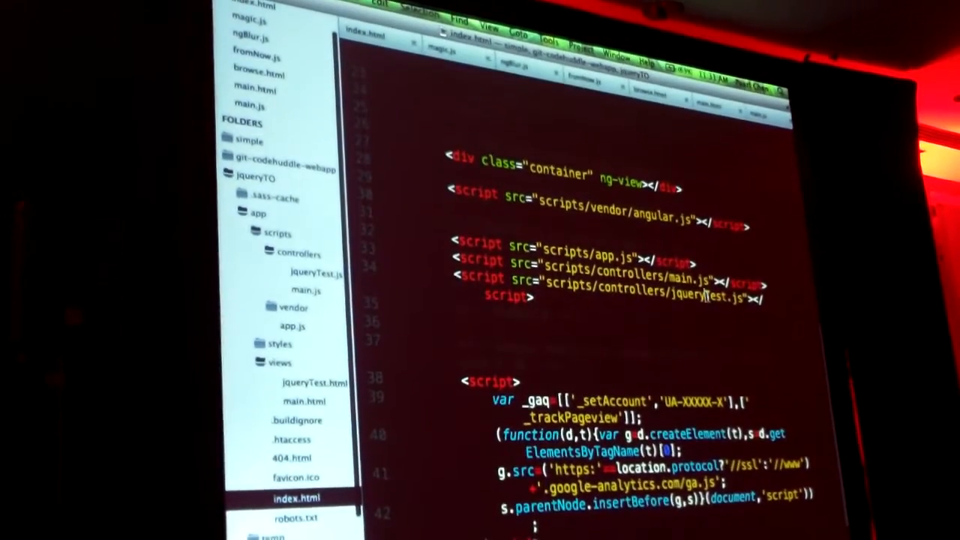